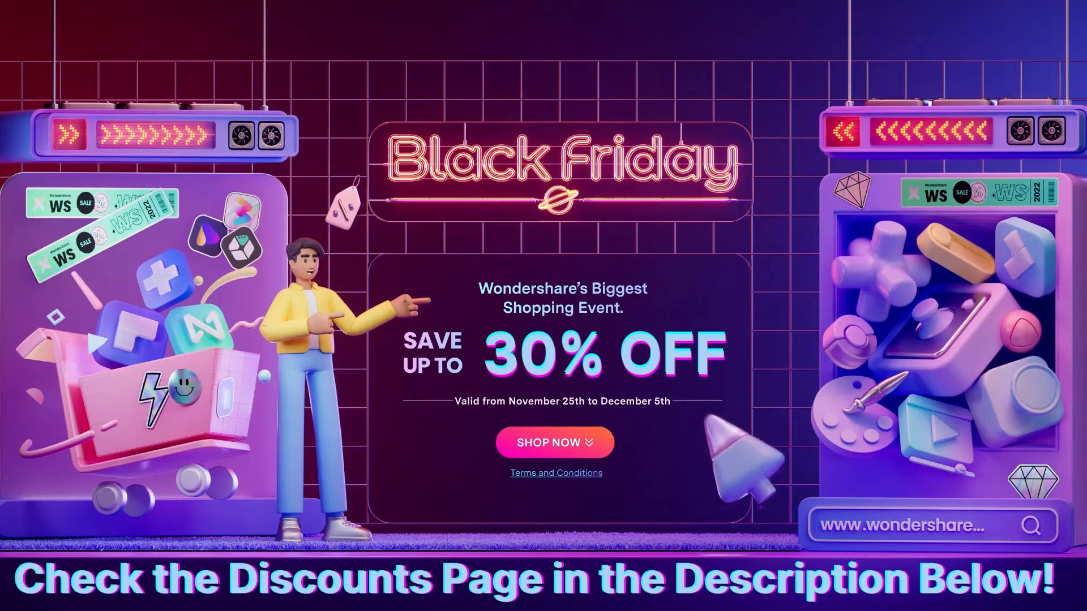
mouse_move(741, 471)
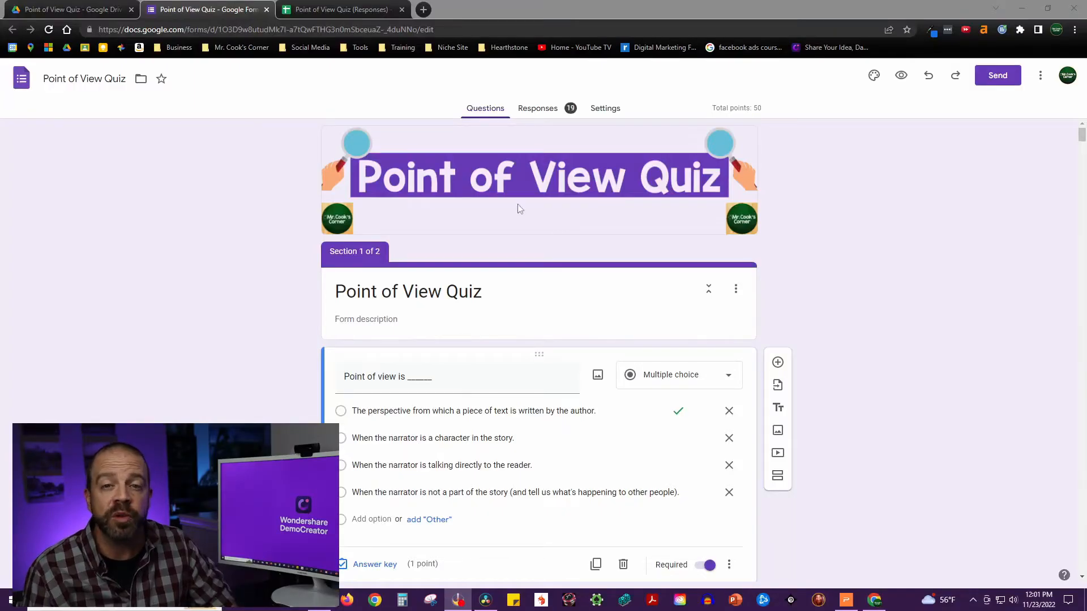
- Page through Watermelon Story slides 2, 3 and 4 in the Slides pane, then return to DemoCreator
scroll("down", 3)
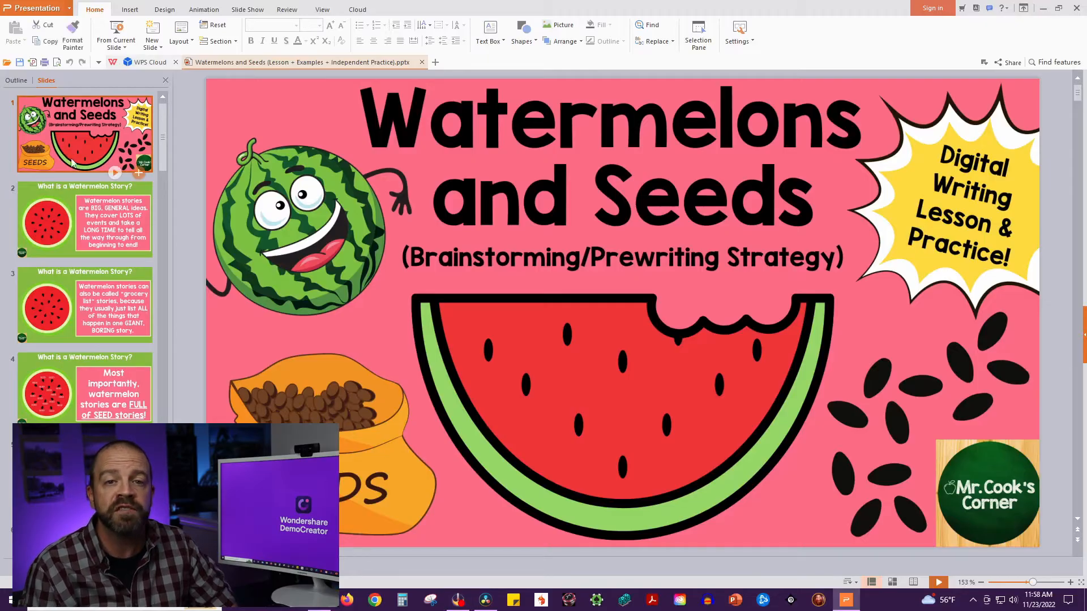
left_click(82, 219)
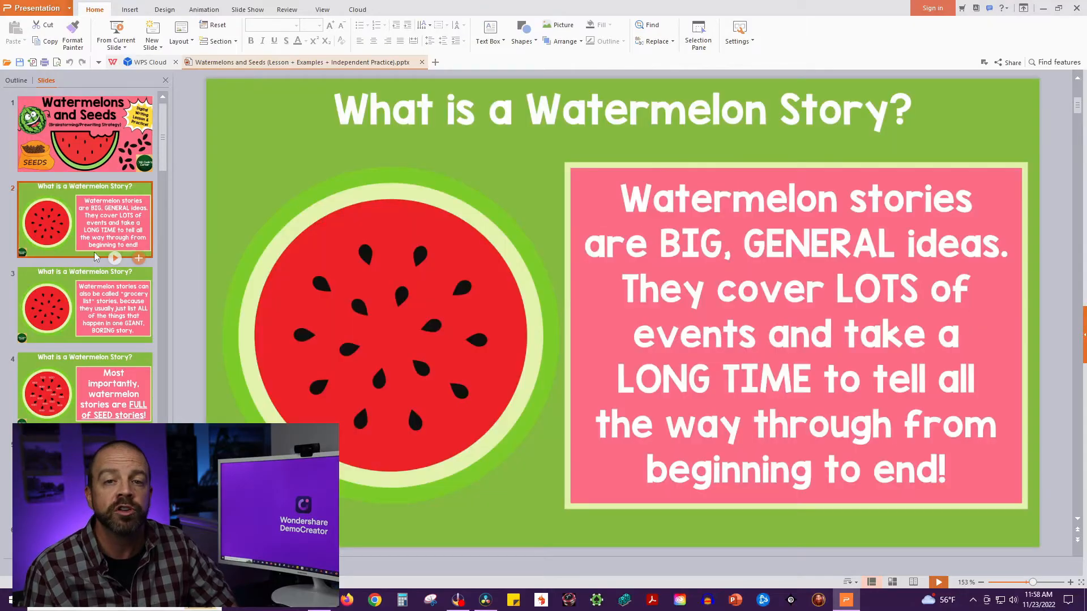
left_click(82, 304)
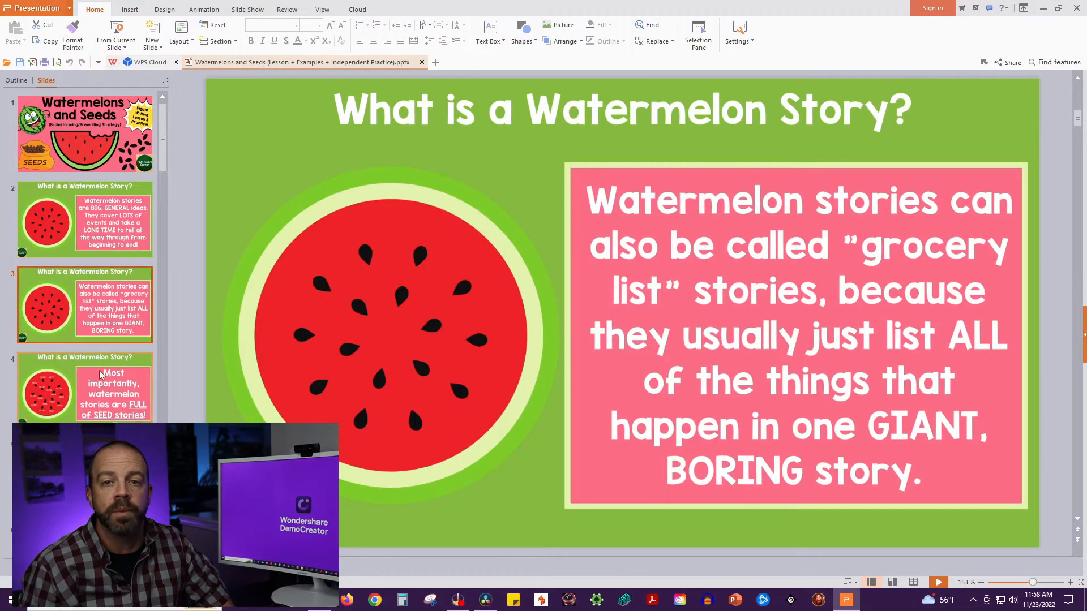
left_click(85, 388)
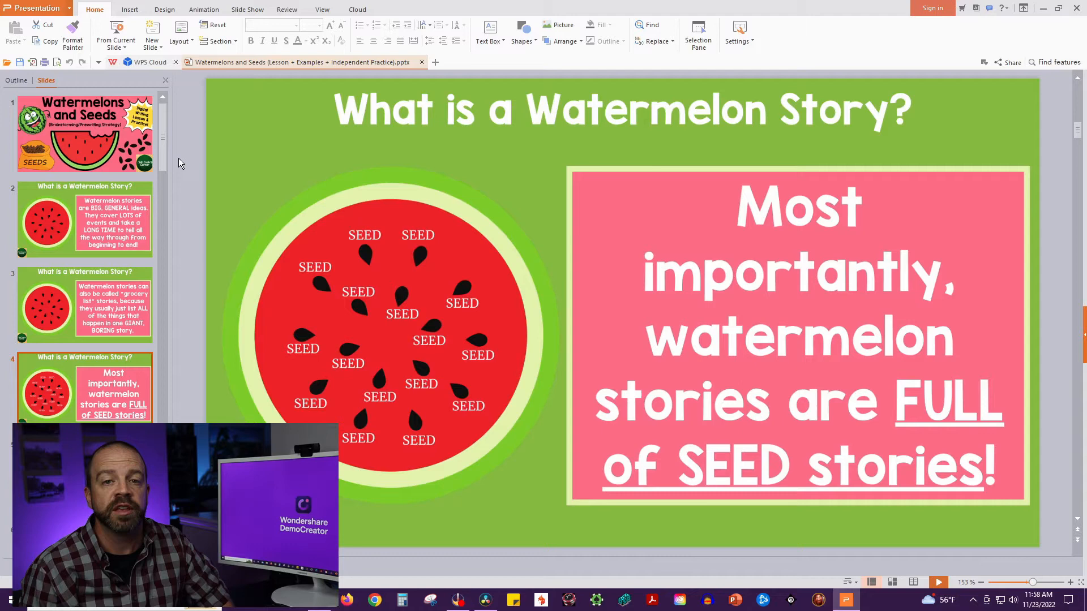
scroll("down", 3)
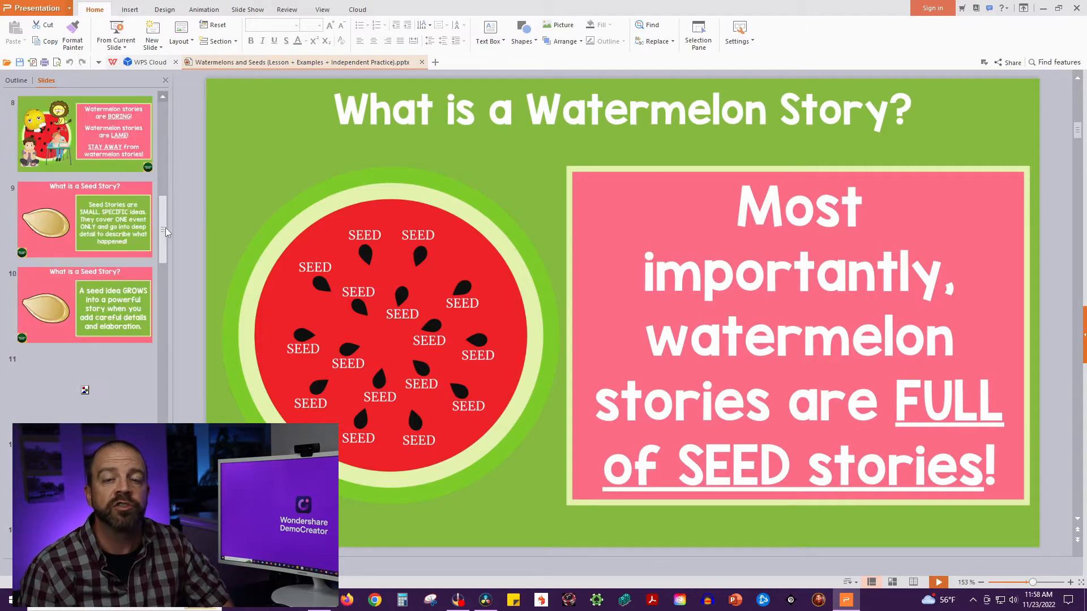
left_click(83, 219)
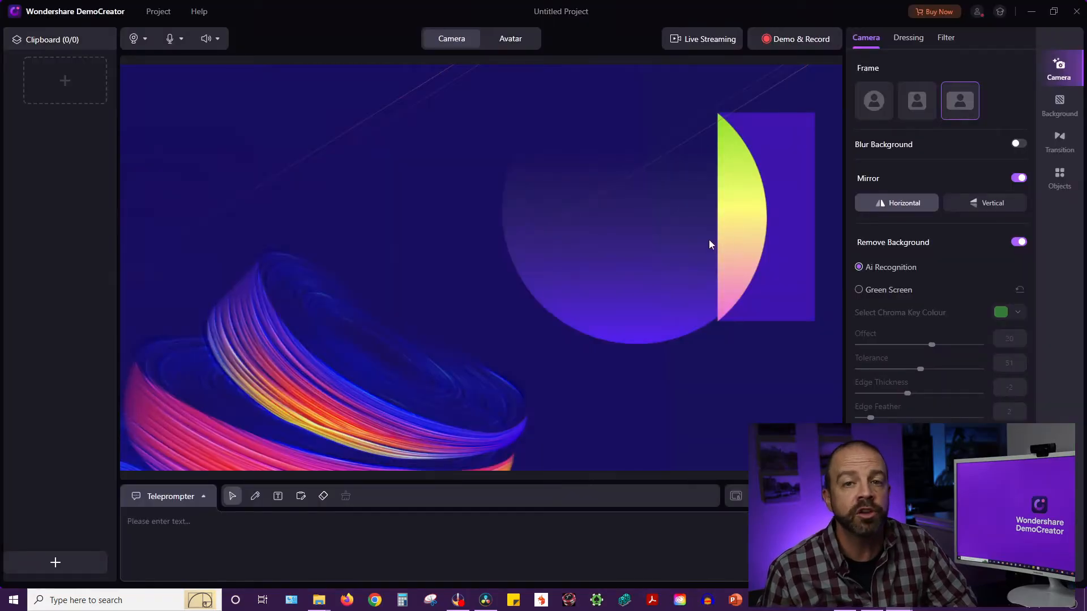
- Import the Watermelons and Seeds presentation as a new scene via Add PowerPoint
left_click(55, 563)
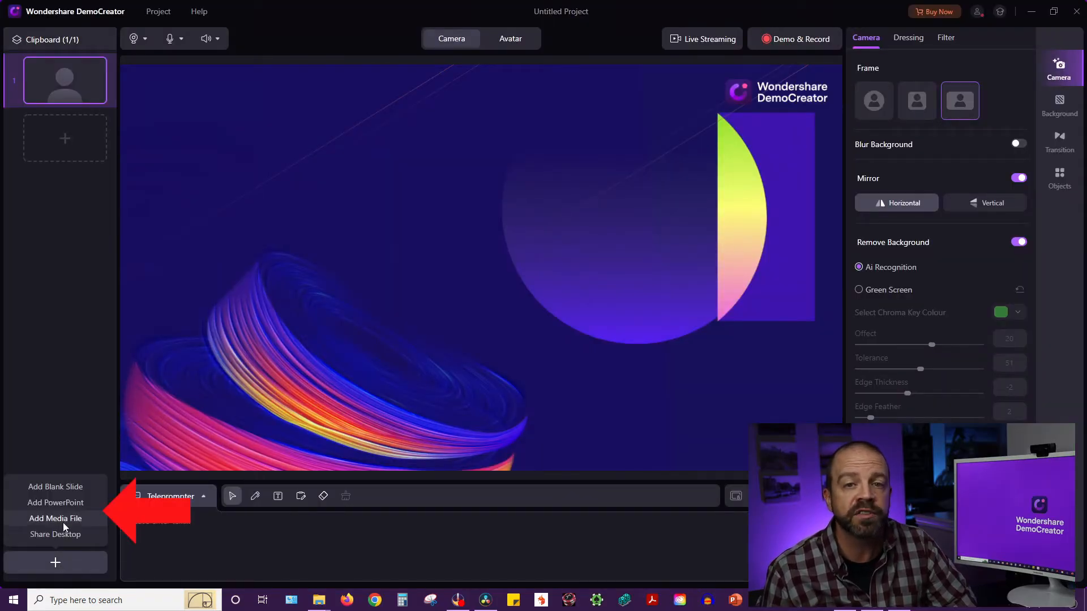
left_click(55, 502)
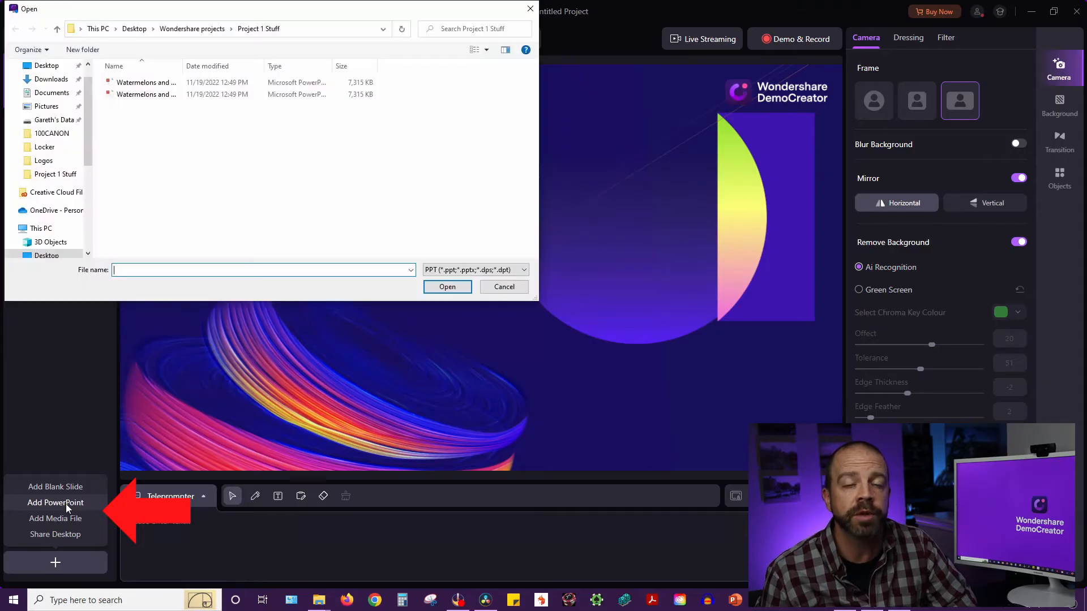
left_click(55, 518)
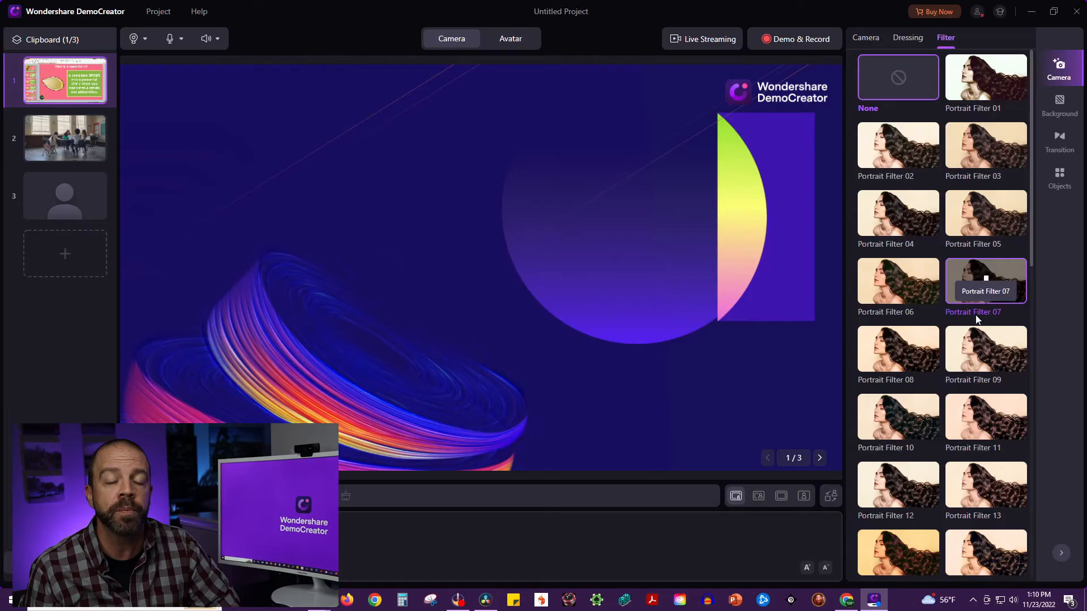
- Preview the Background and Avatar panels with one avatar selected, then return to the real camera presenter
left_click(1058, 104)
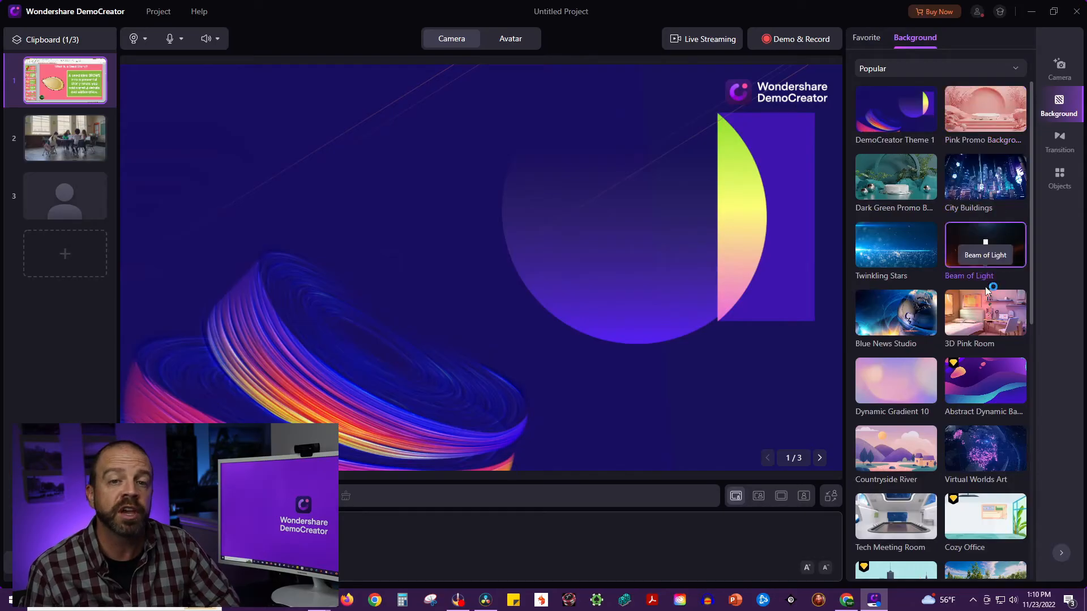
left_click(1060, 140)
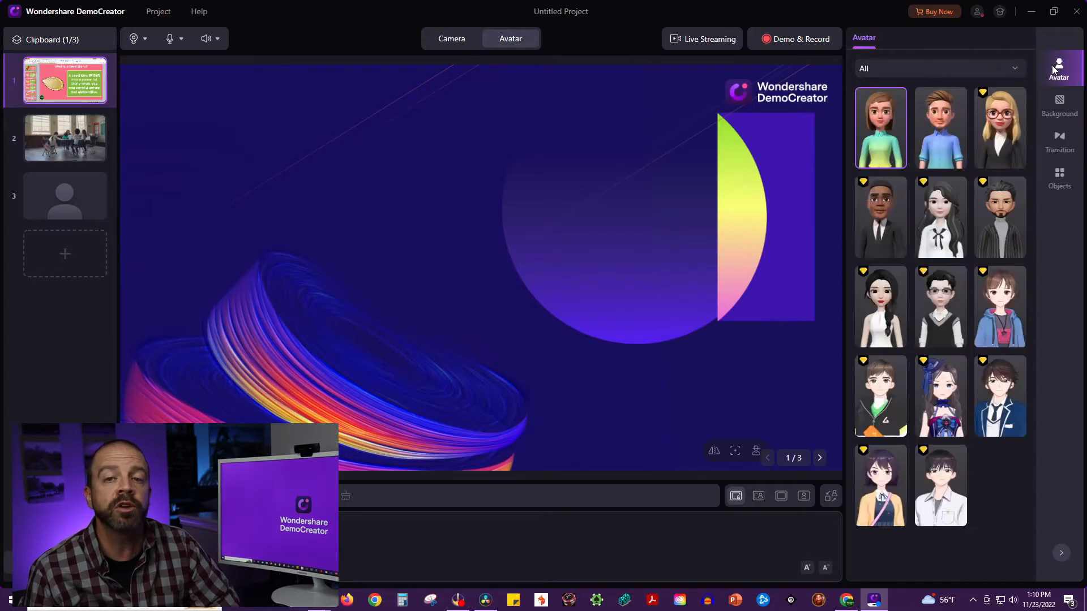
left_click(1000, 305)
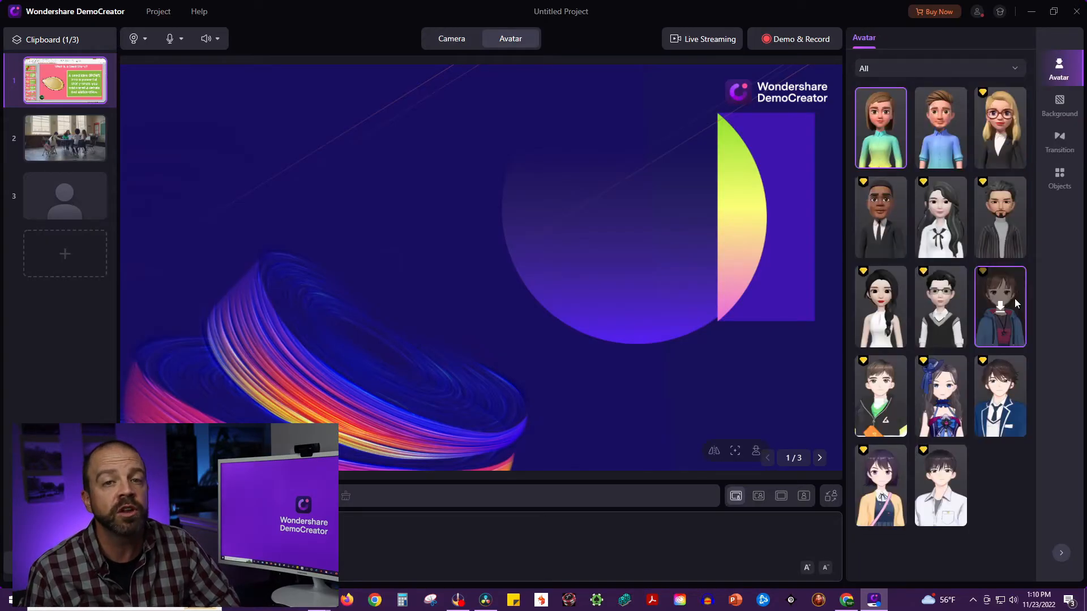
left_click(941, 395)
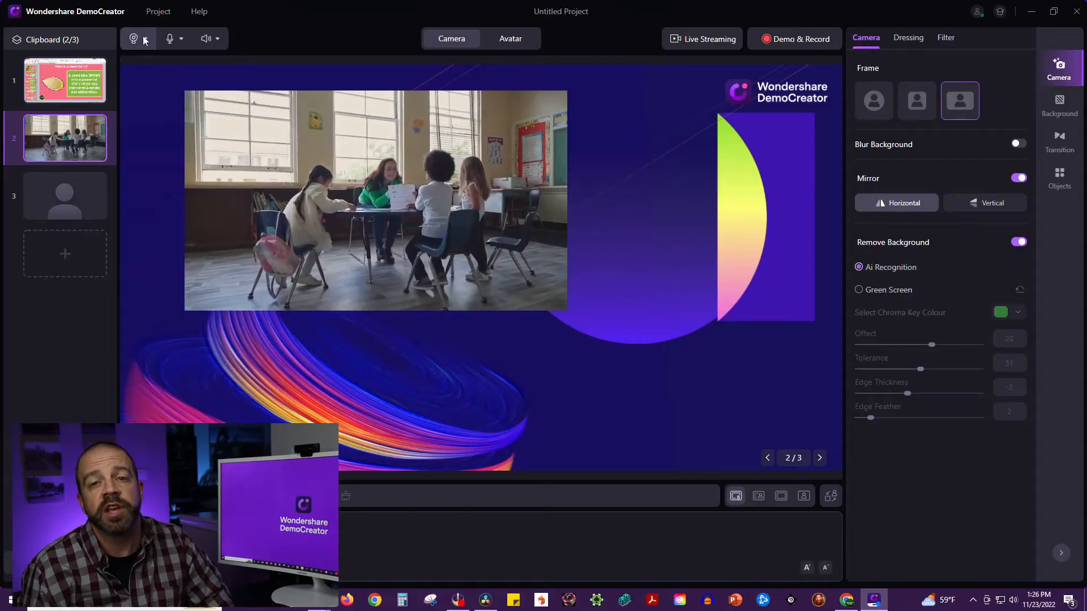
- Keep the current webcam source, then start Live Streaming and Demo & Record of the presentation
left_click(134, 38)
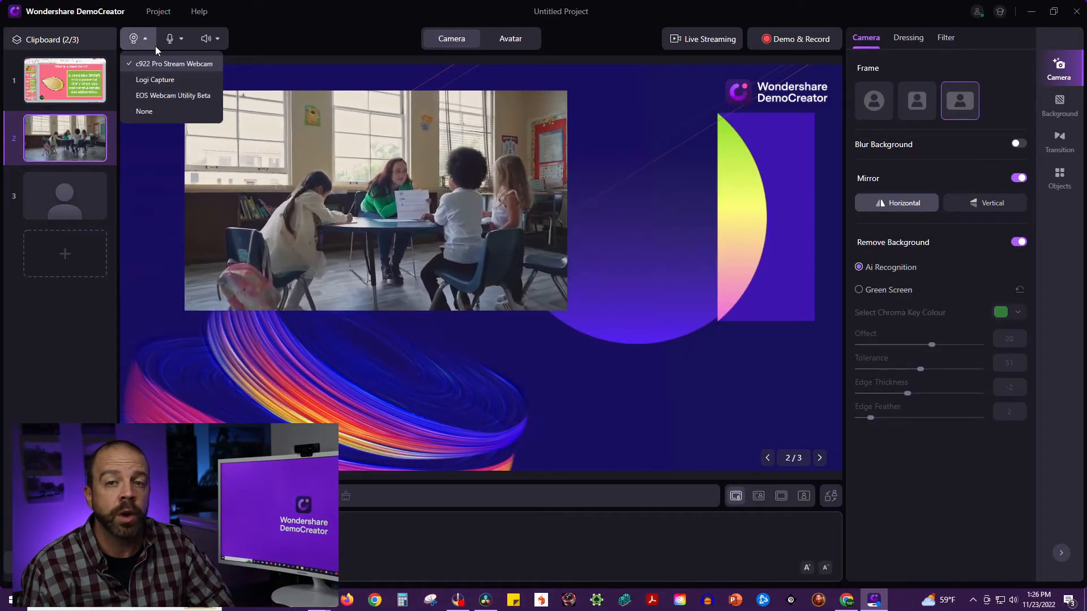
left_click(170, 39)
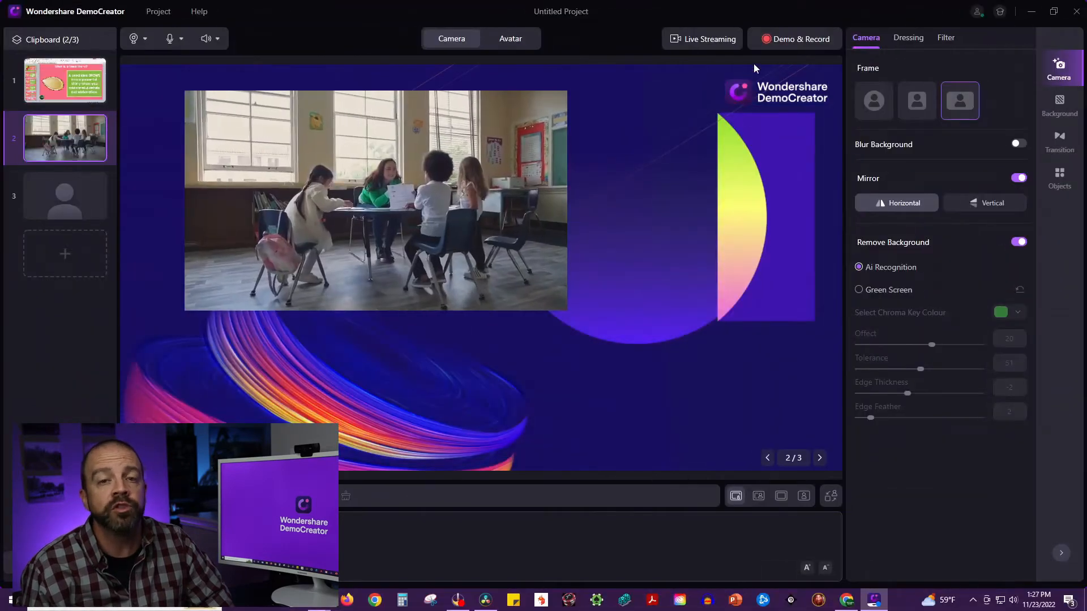
left_click(795, 38)
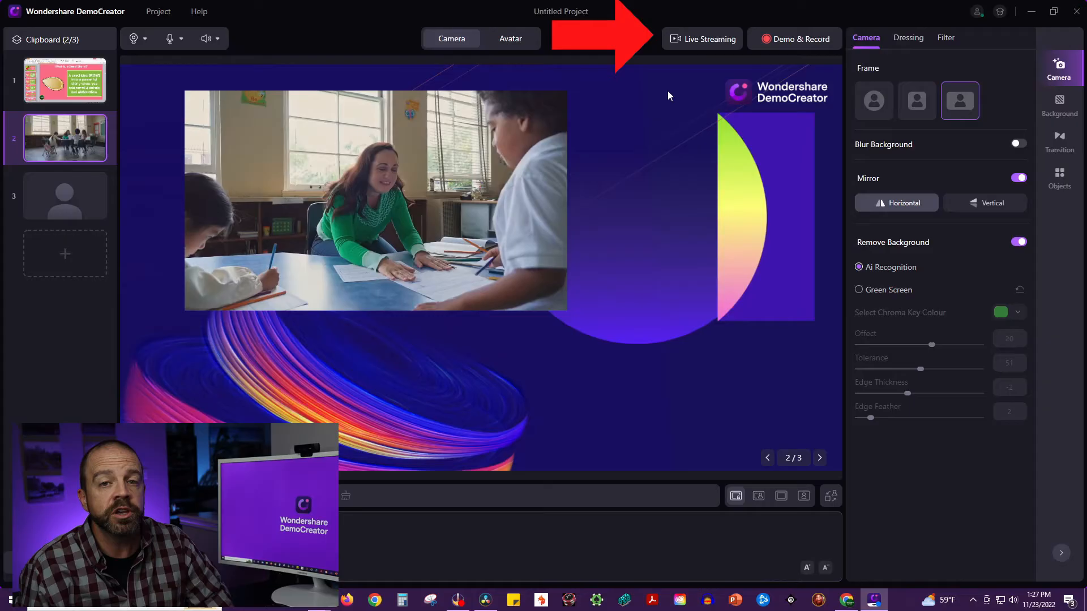
left_click(702, 38)
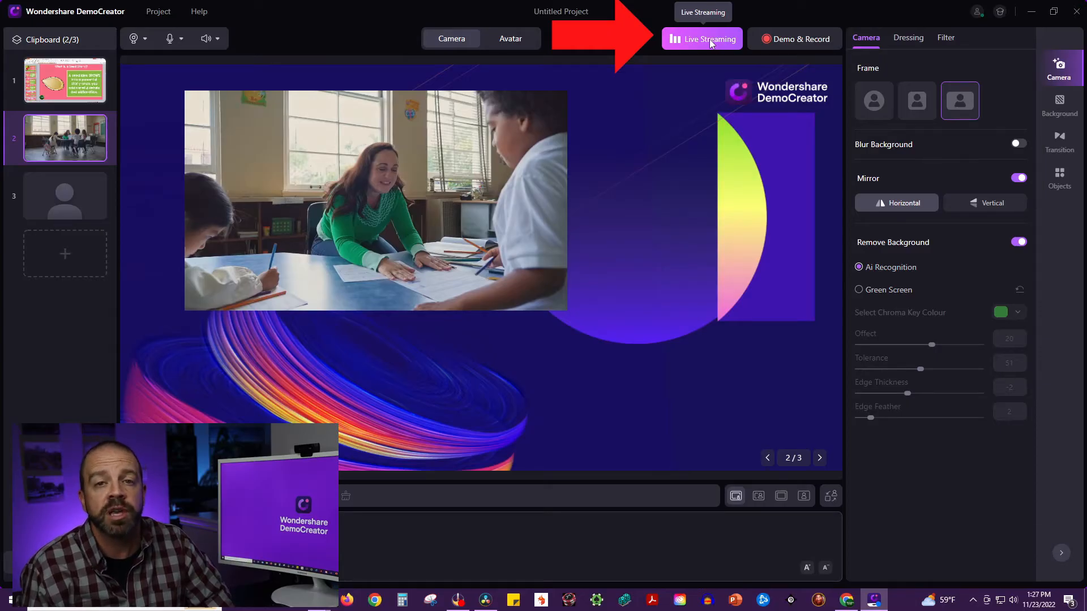
left_click(702, 39)
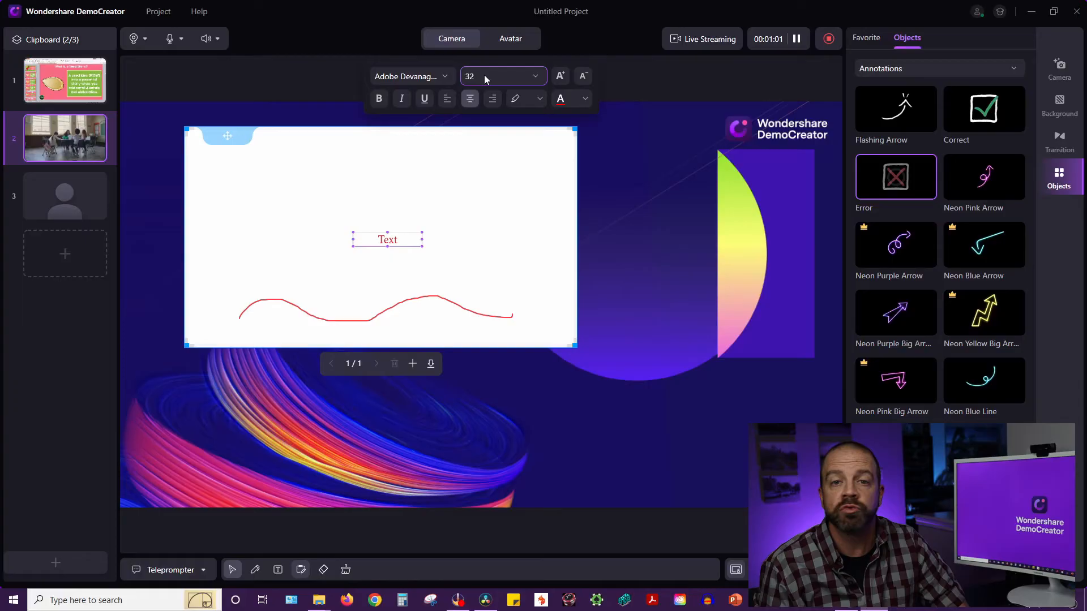
- Switch the whiteboard label font to Calibri and stop the recording
left_click(409, 76)
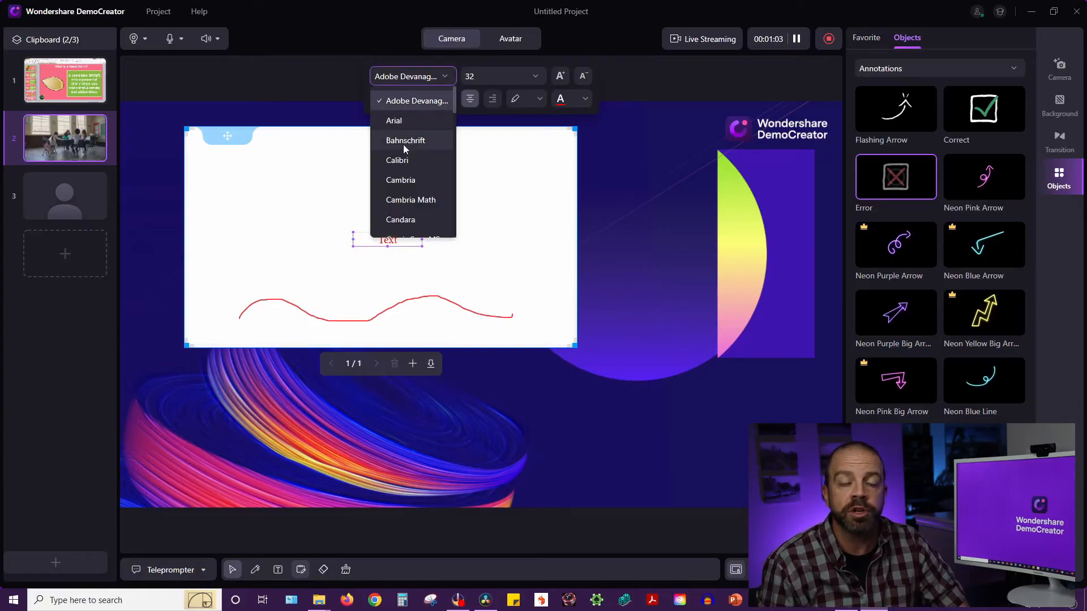
left_click(397, 160)
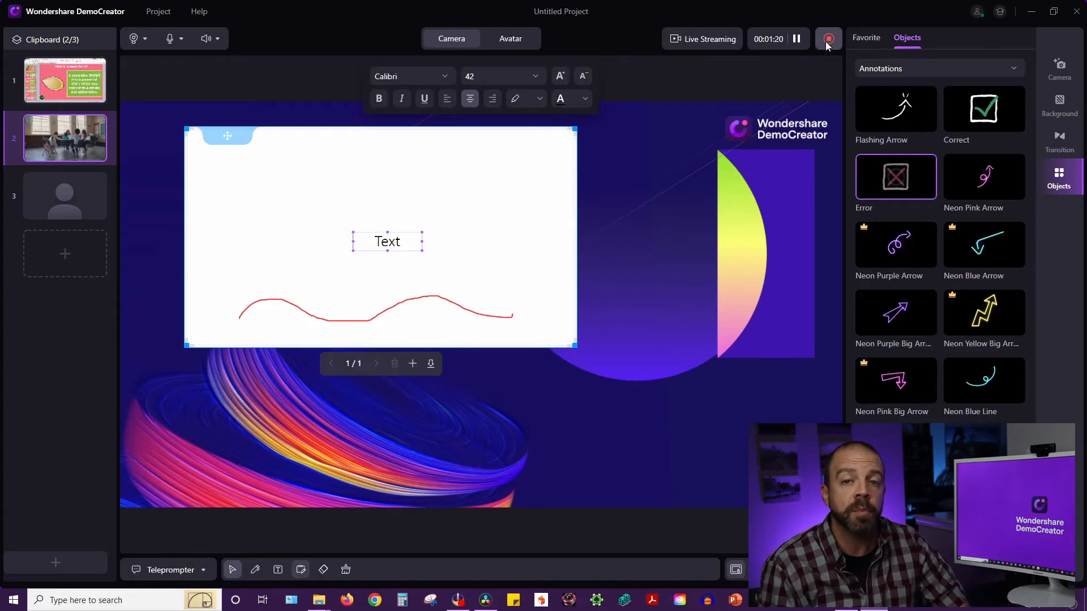
left_click(828, 39)
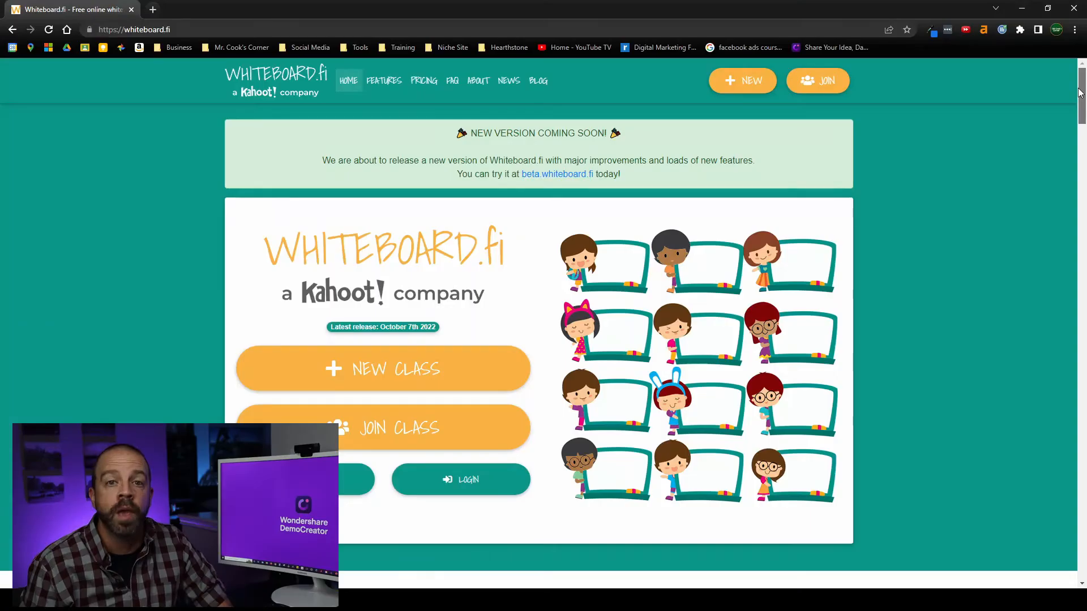
- Create a new temporary Whiteboard.fi class from the home page
scroll("down", 3)
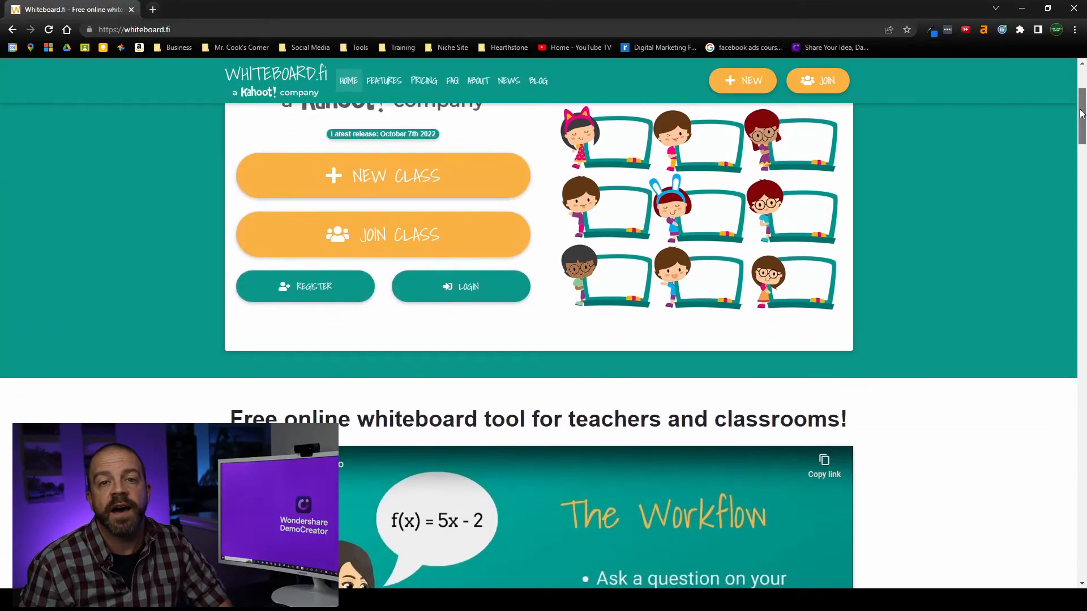
scroll("down", 3)
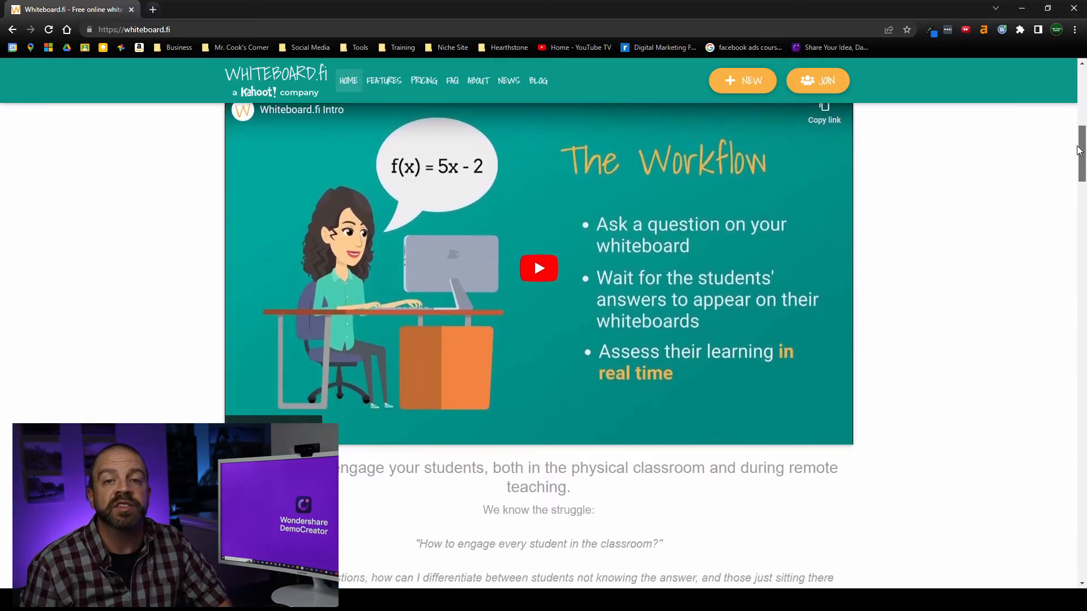
scroll("down", 3)
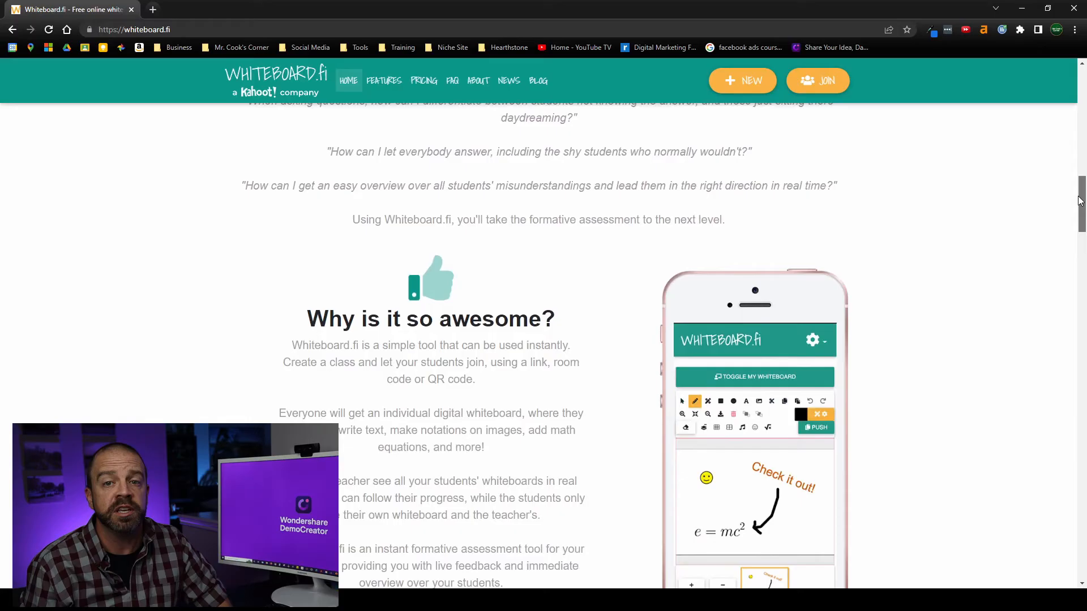
scroll("down", 3)
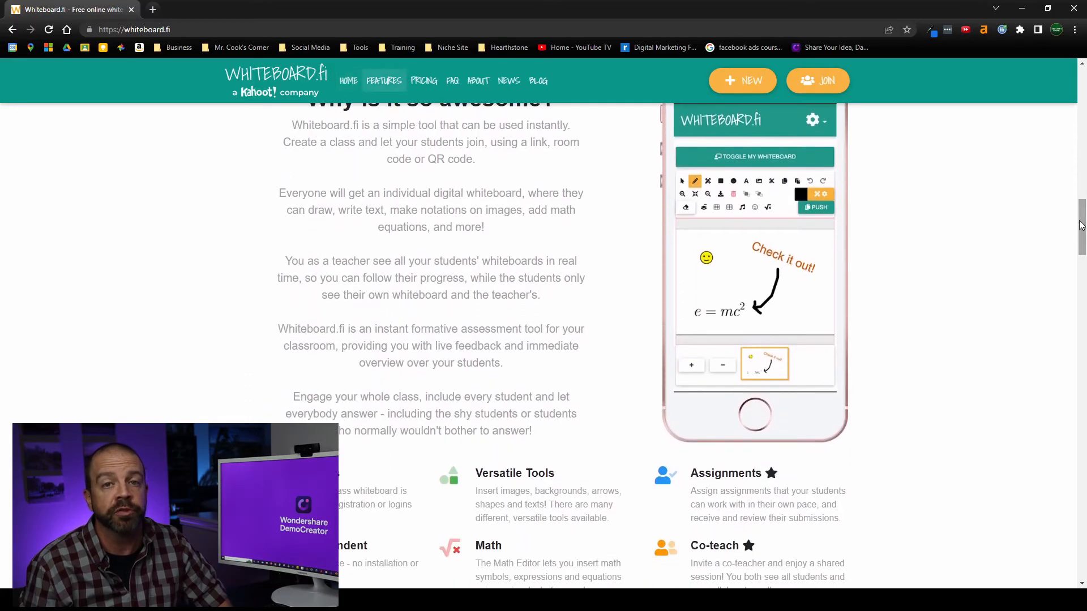
left_click(742, 80)
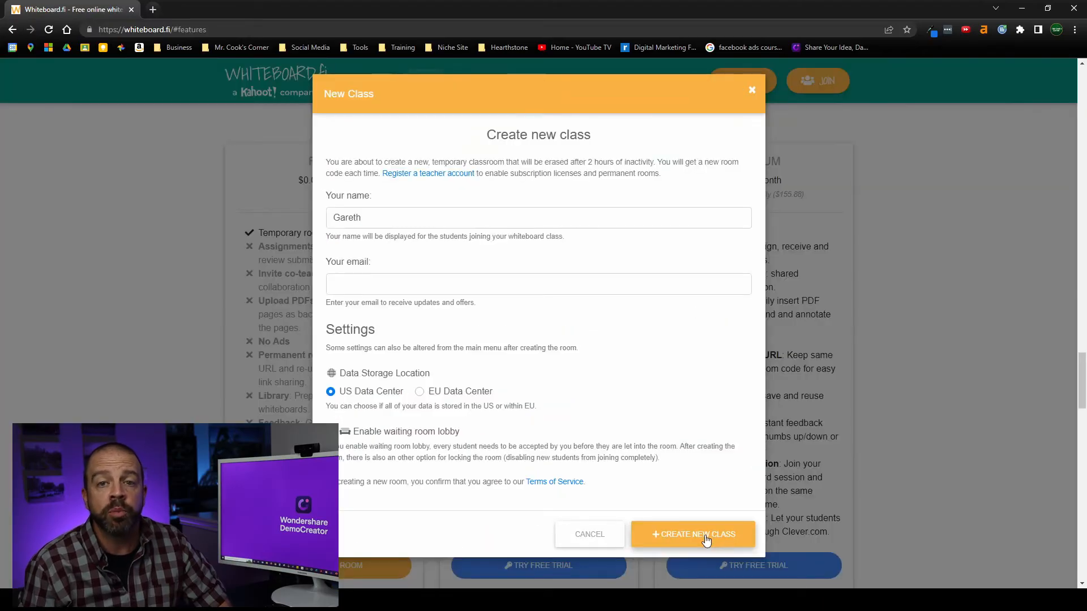
left_click(691, 534)
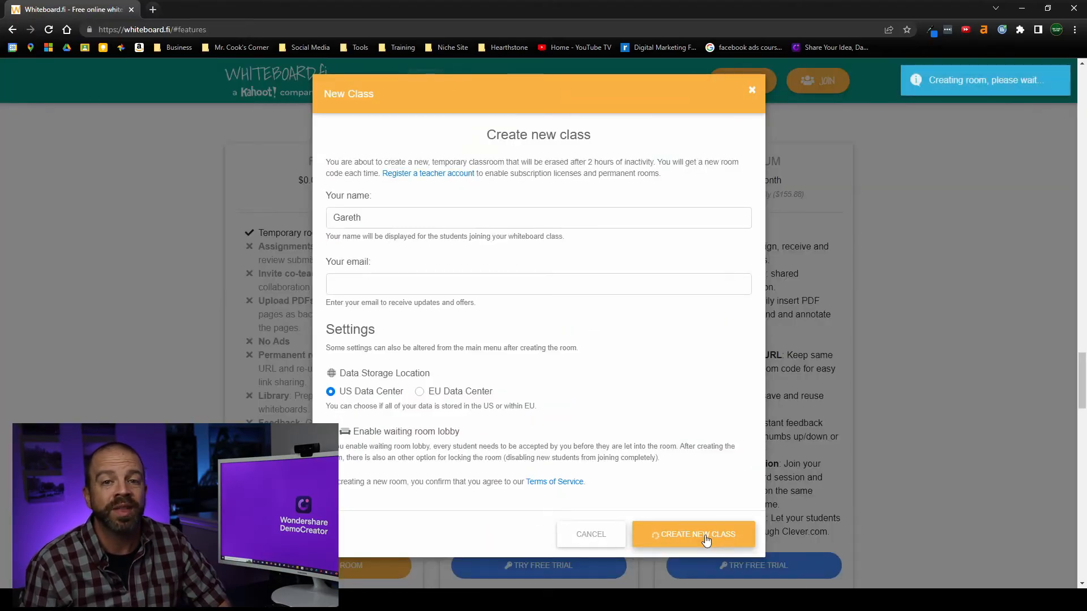
- Choose the Arrow drawing tool, then pick the Boxes tool from the Math Tools list
left_click(693, 533)
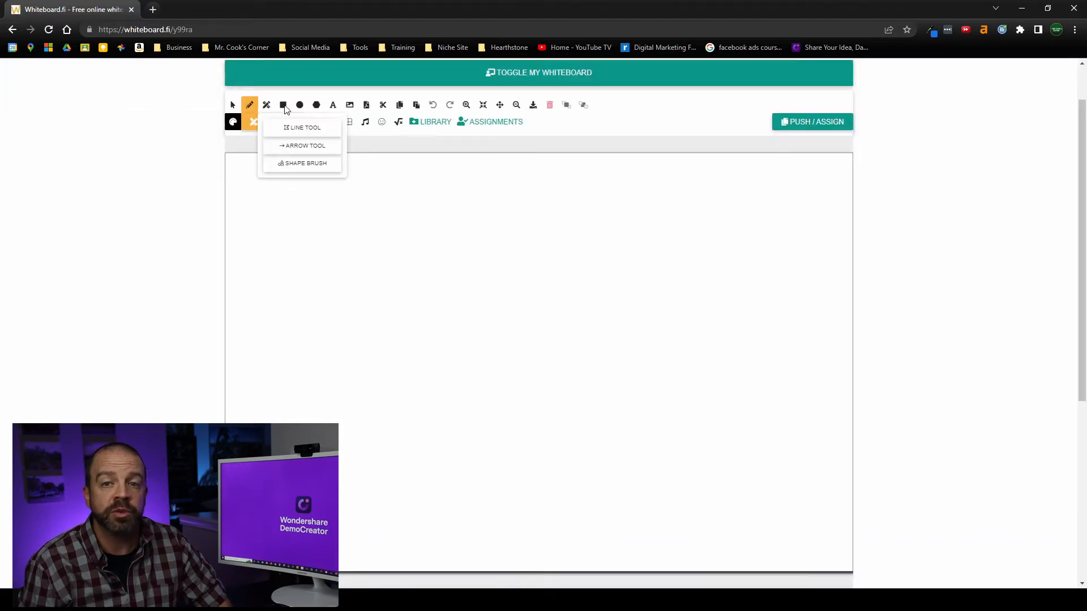
left_click(304, 146)
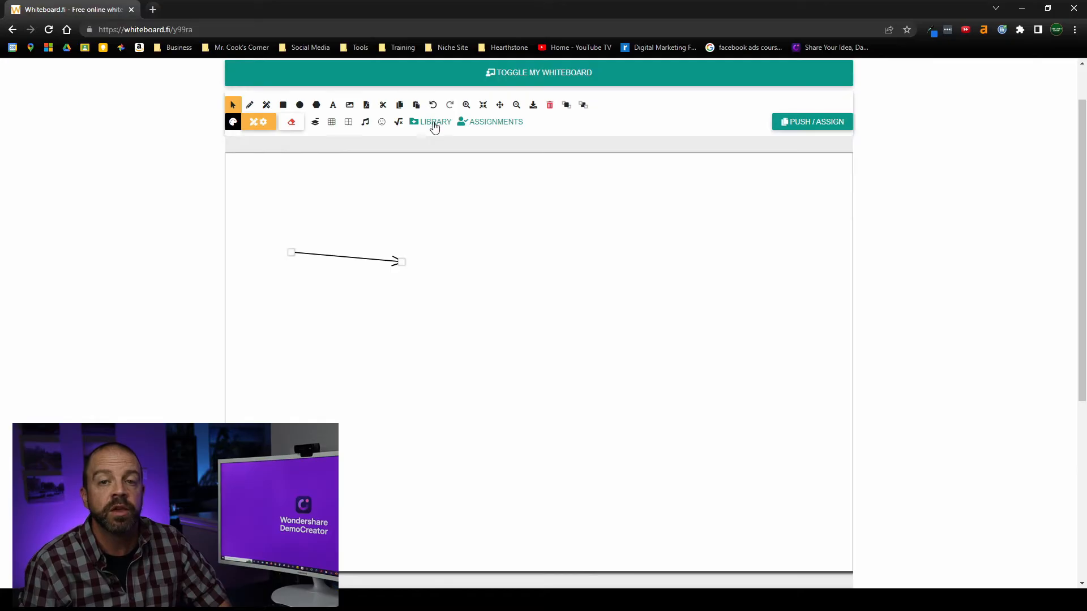
left_click(397, 123)
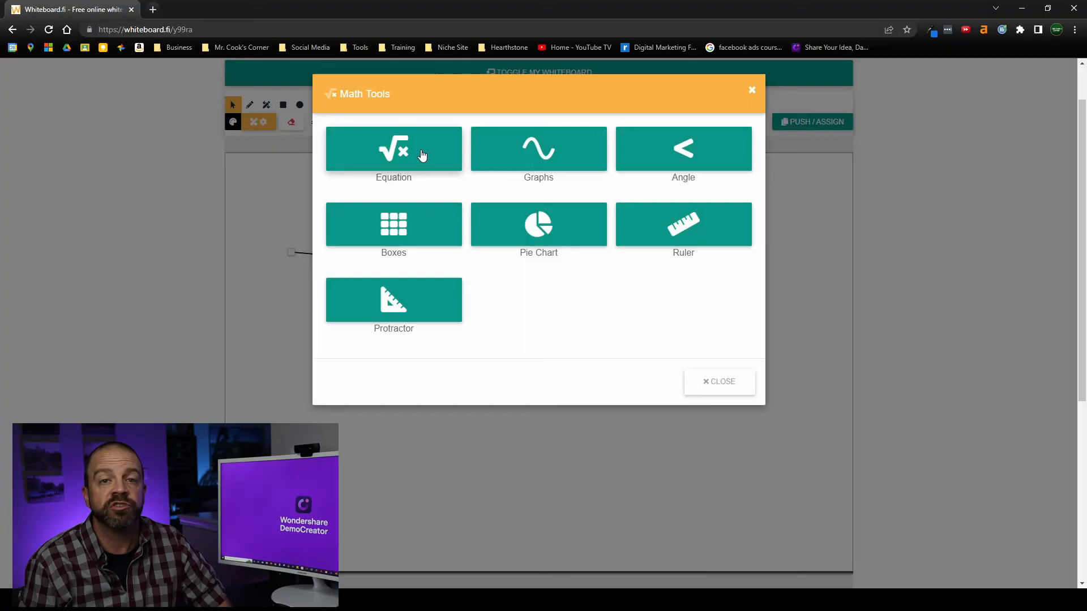
mouse_move(690, 234)
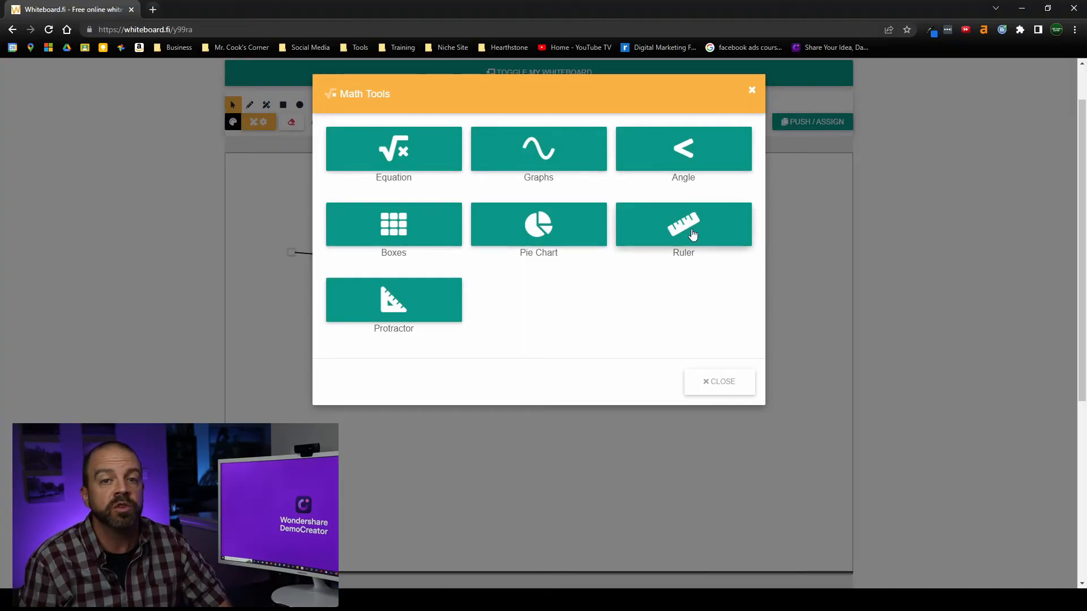
mouse_move(394, 236)
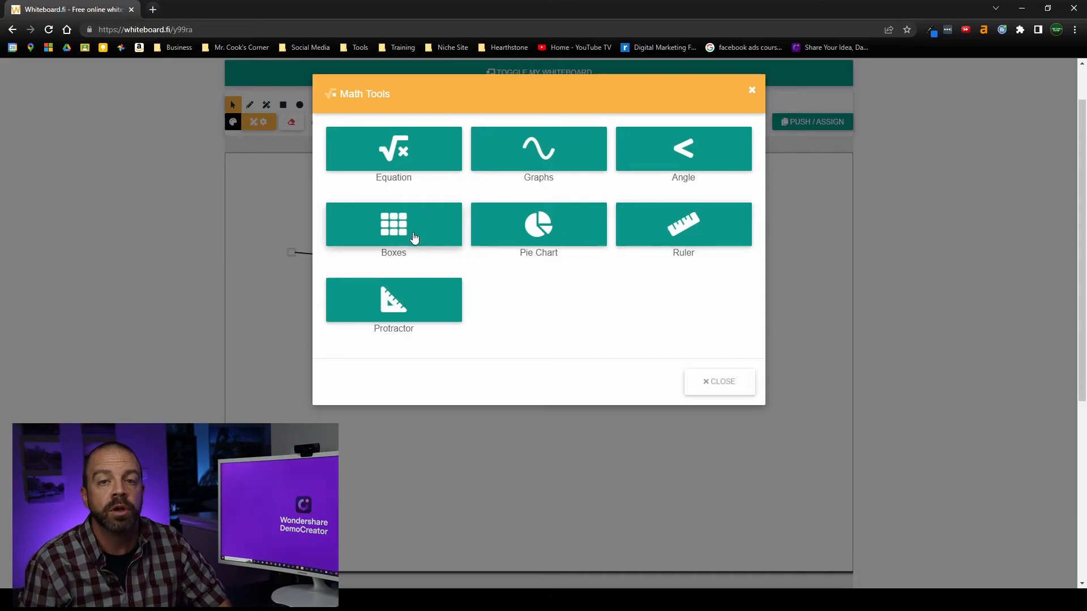
left_click(719, 381)
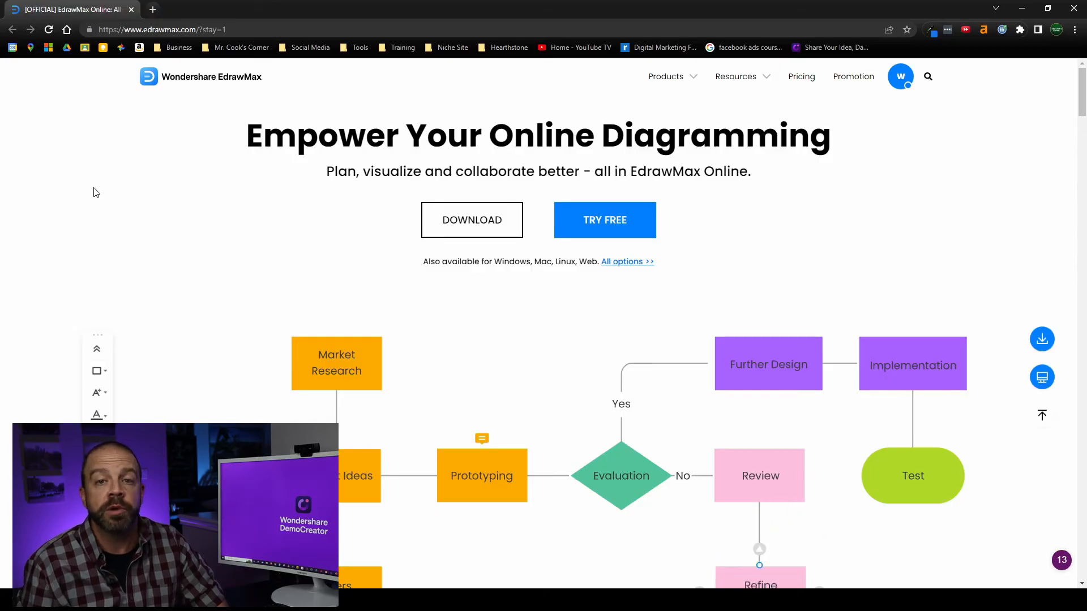
- Start EdrawMax Online free and browse its template gallery filtered to Education diagrams
left_click(603, 220)
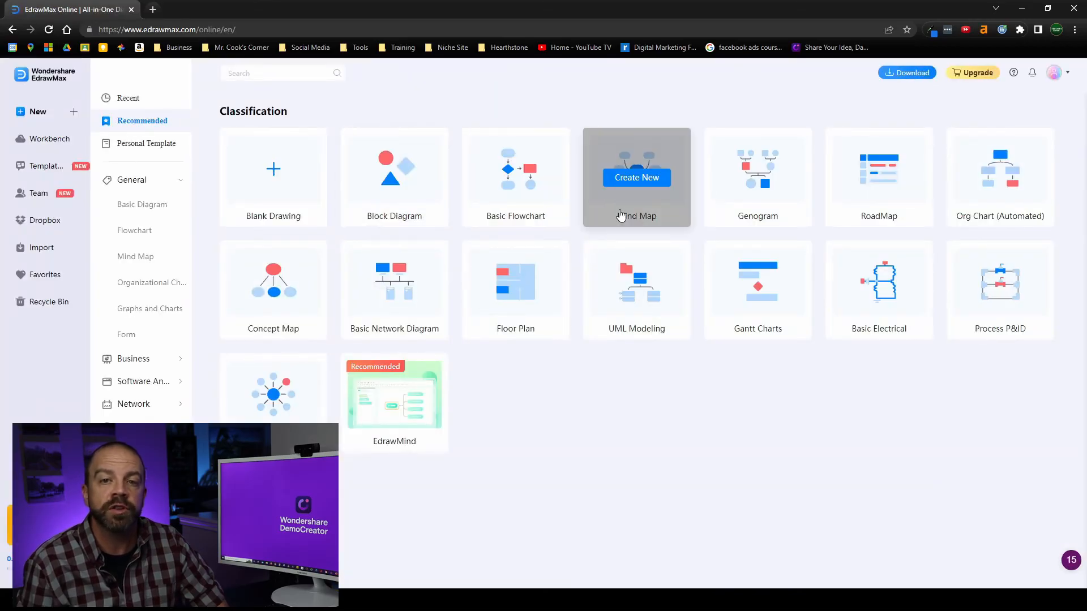
left_click(48, 165)
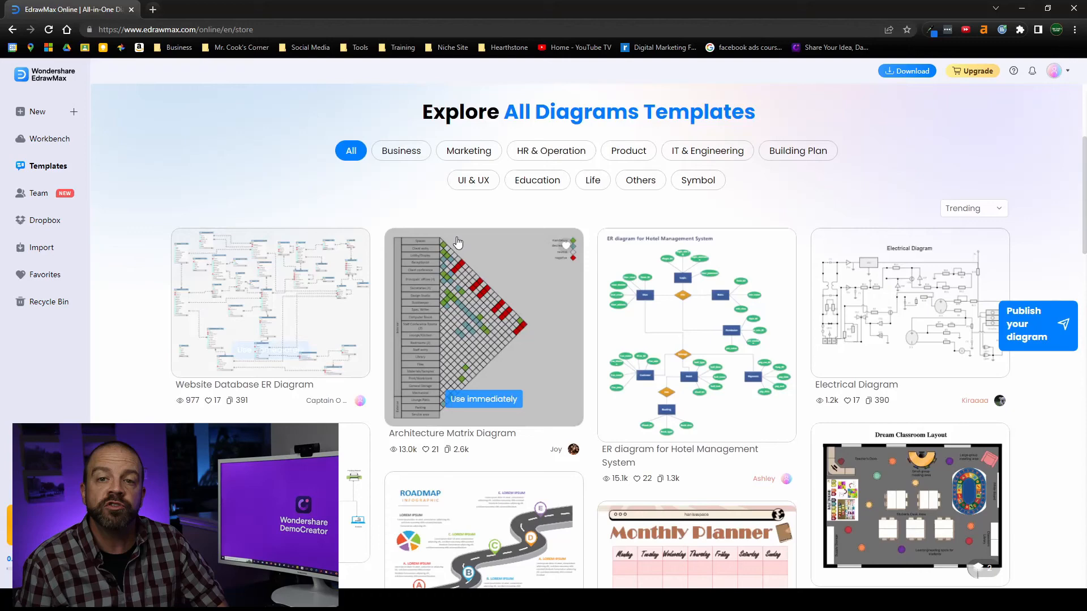
left_click(537, 406)
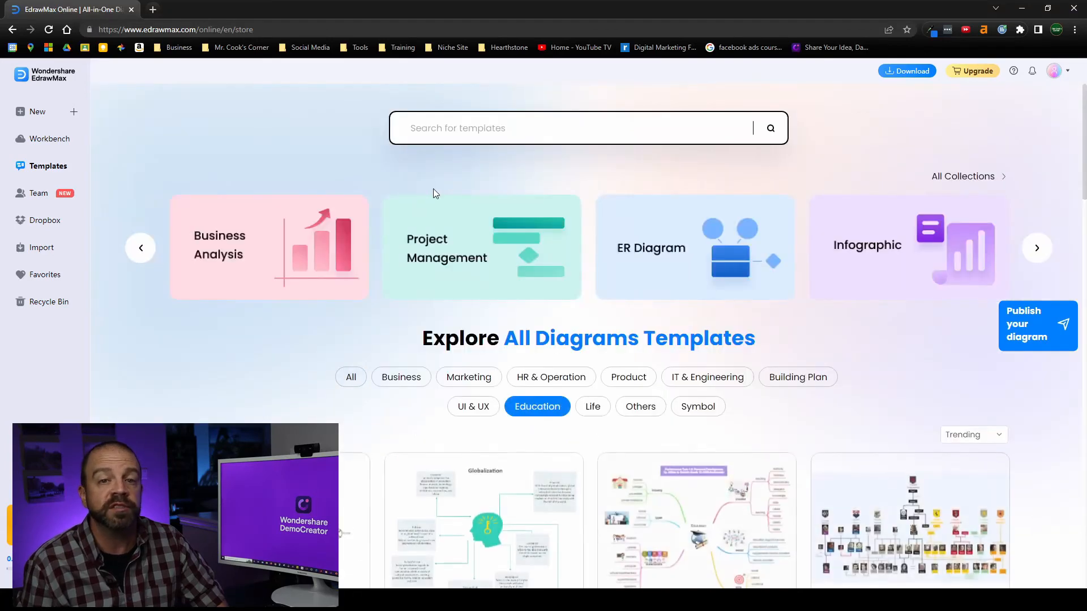
scroll("down", 3)
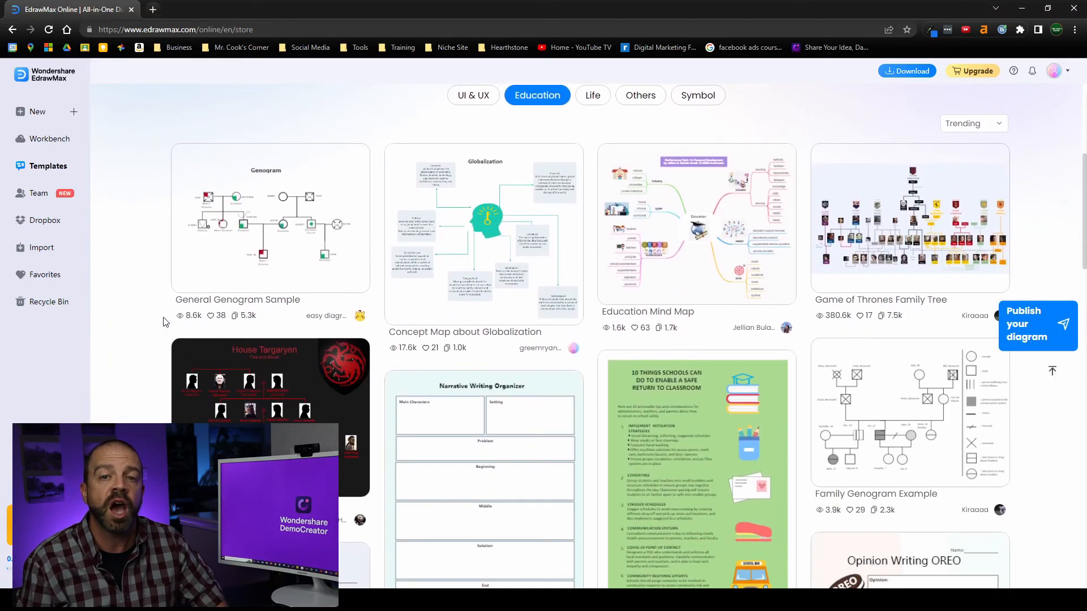
scroll("down", 3)
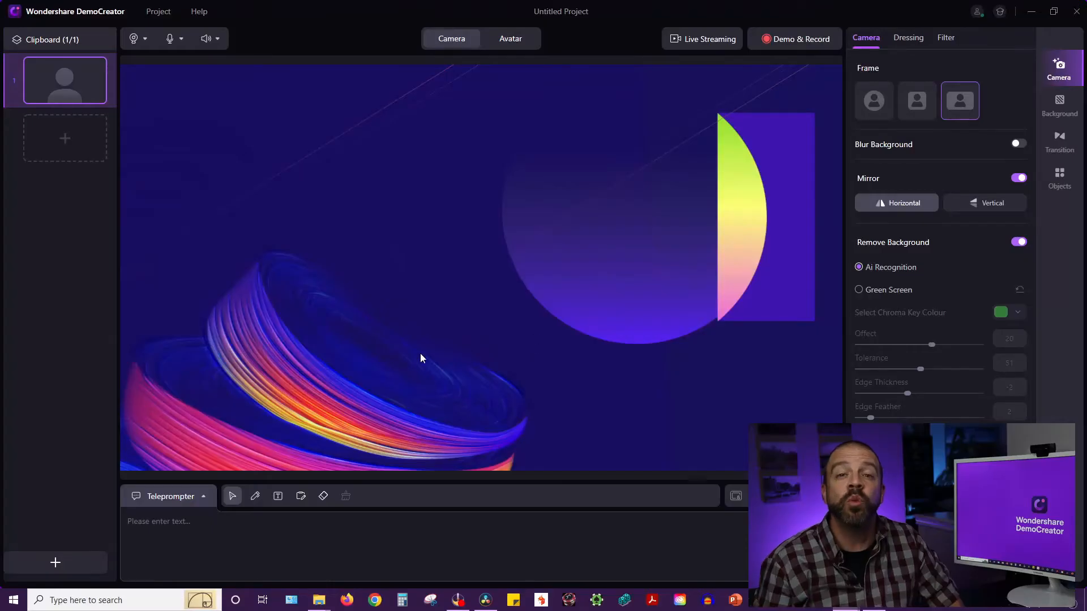
mouse_move(68, 444)
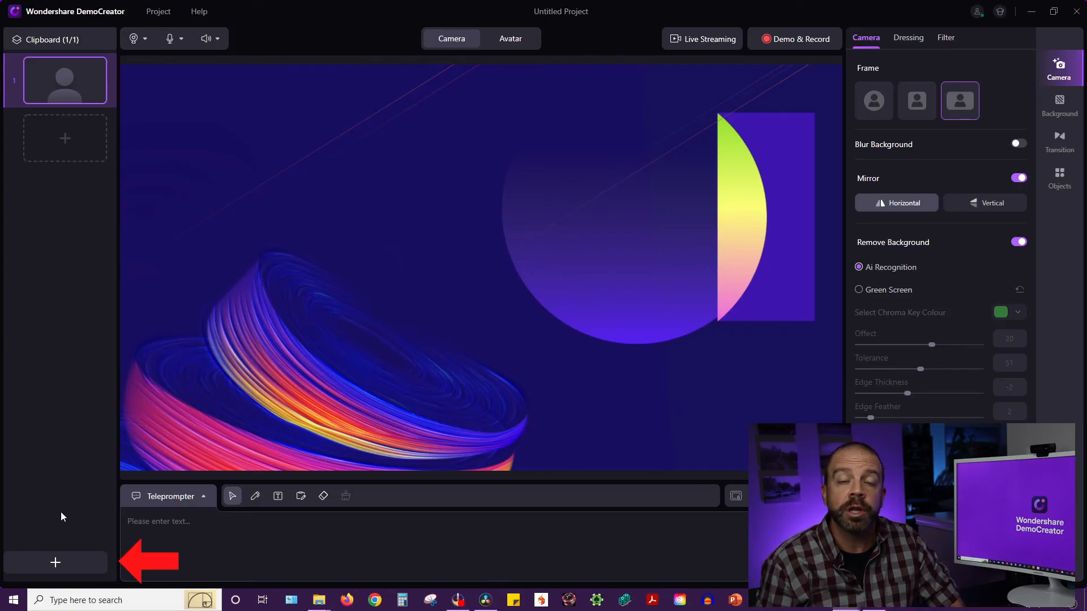
- Share the Whiteboard.fi browser window onto the slide as a desktop scene
left_click(55, 563)
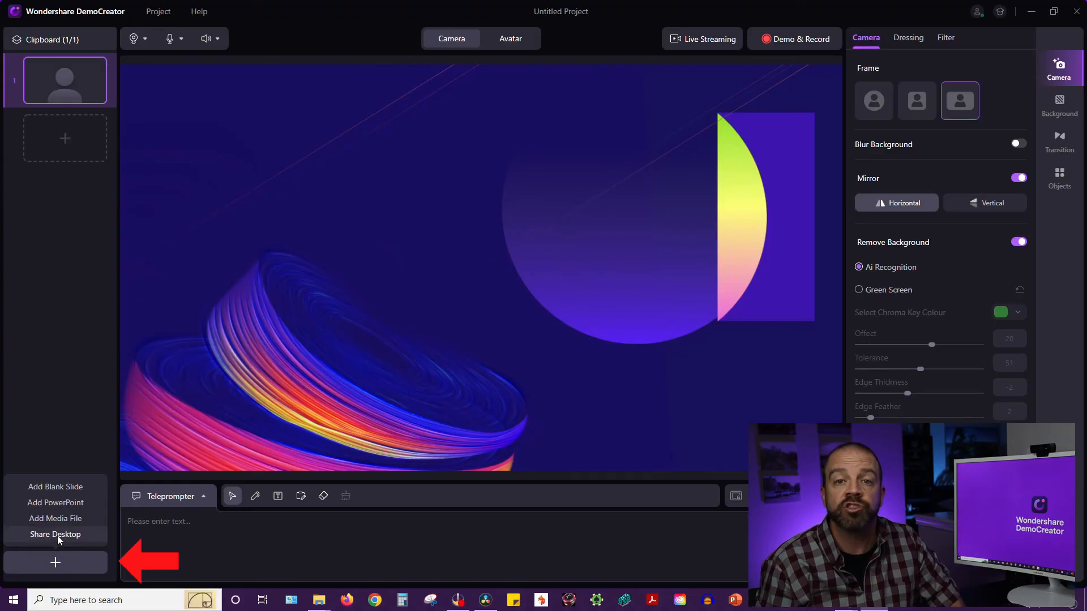
left_click(56, 534)
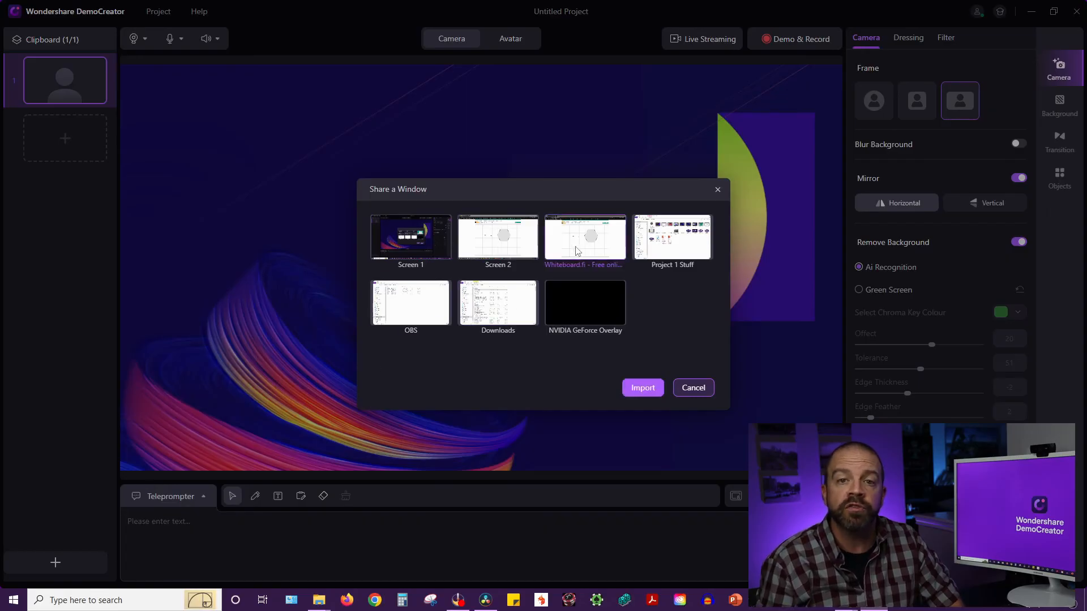
left_click(640, 387)
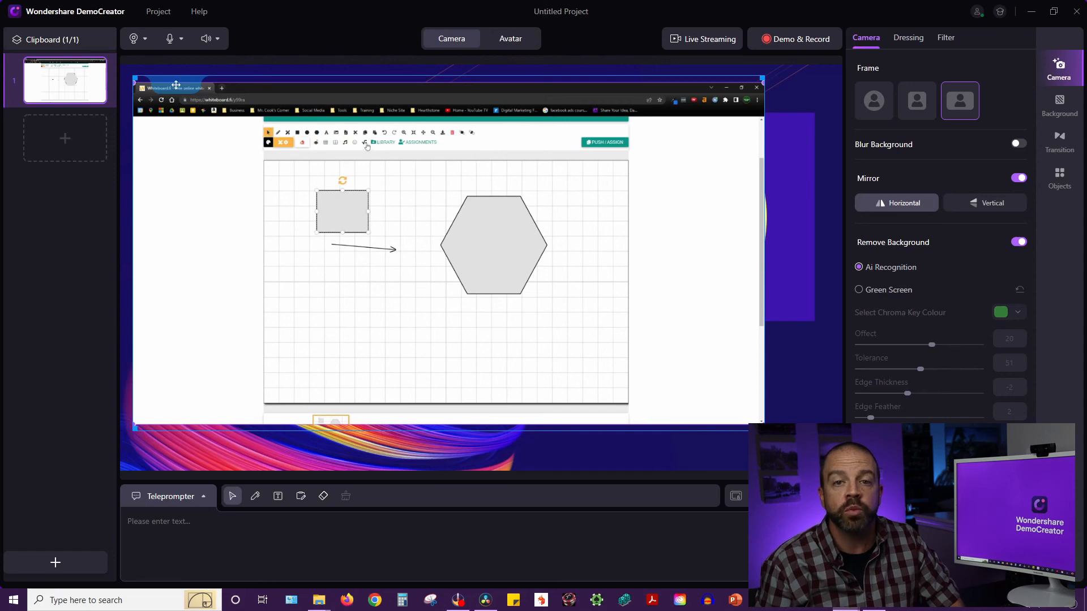
- Add a grid of orange boxes to the shared whiteboard and start Demo & Record
left_click(363, 142)
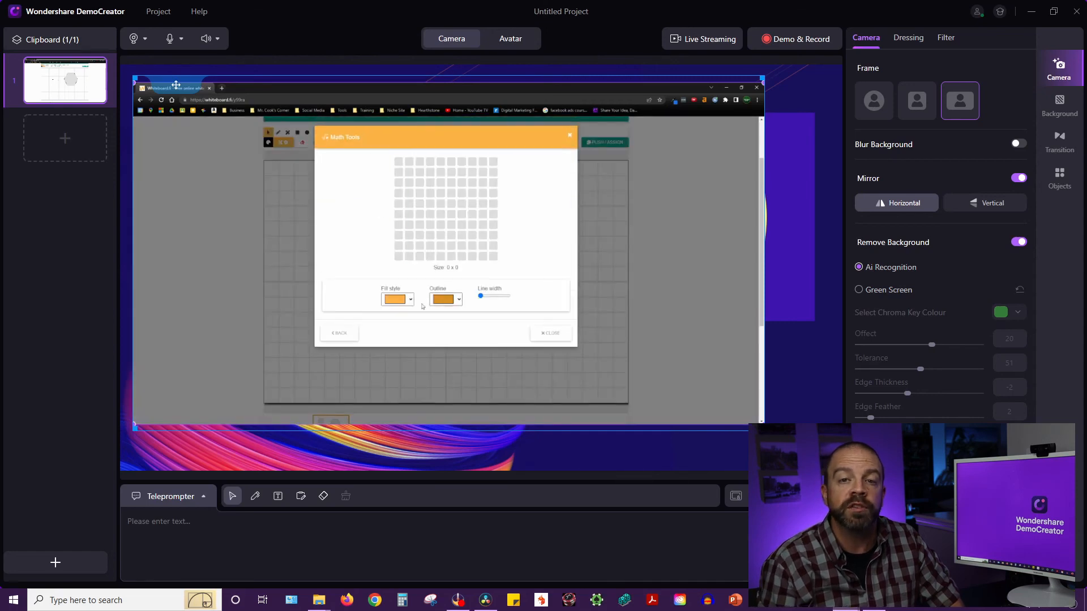
left_click(550, 332)
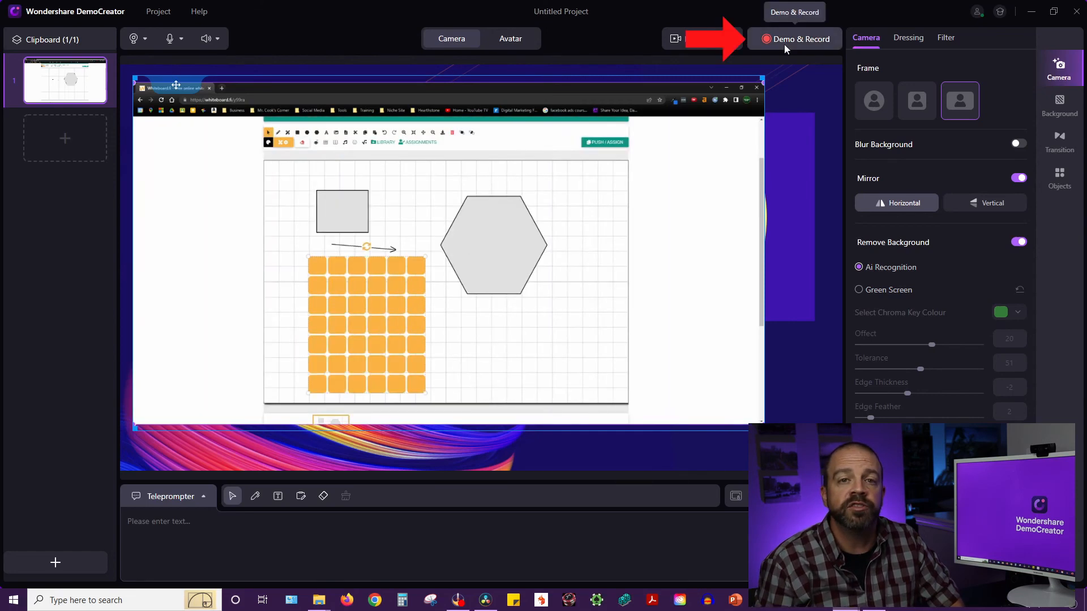
left_click(793, 38)
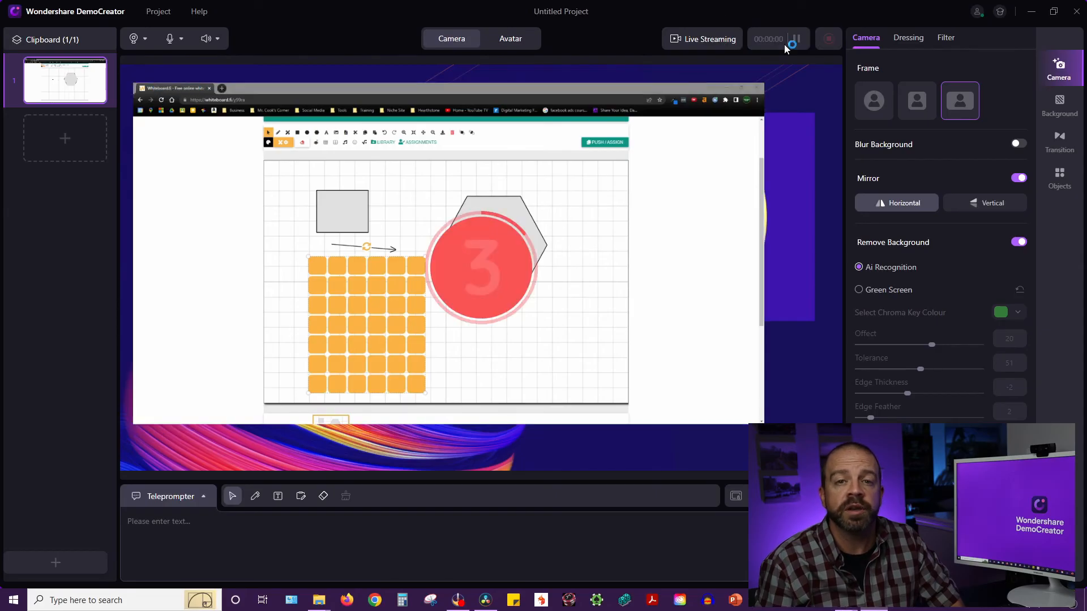